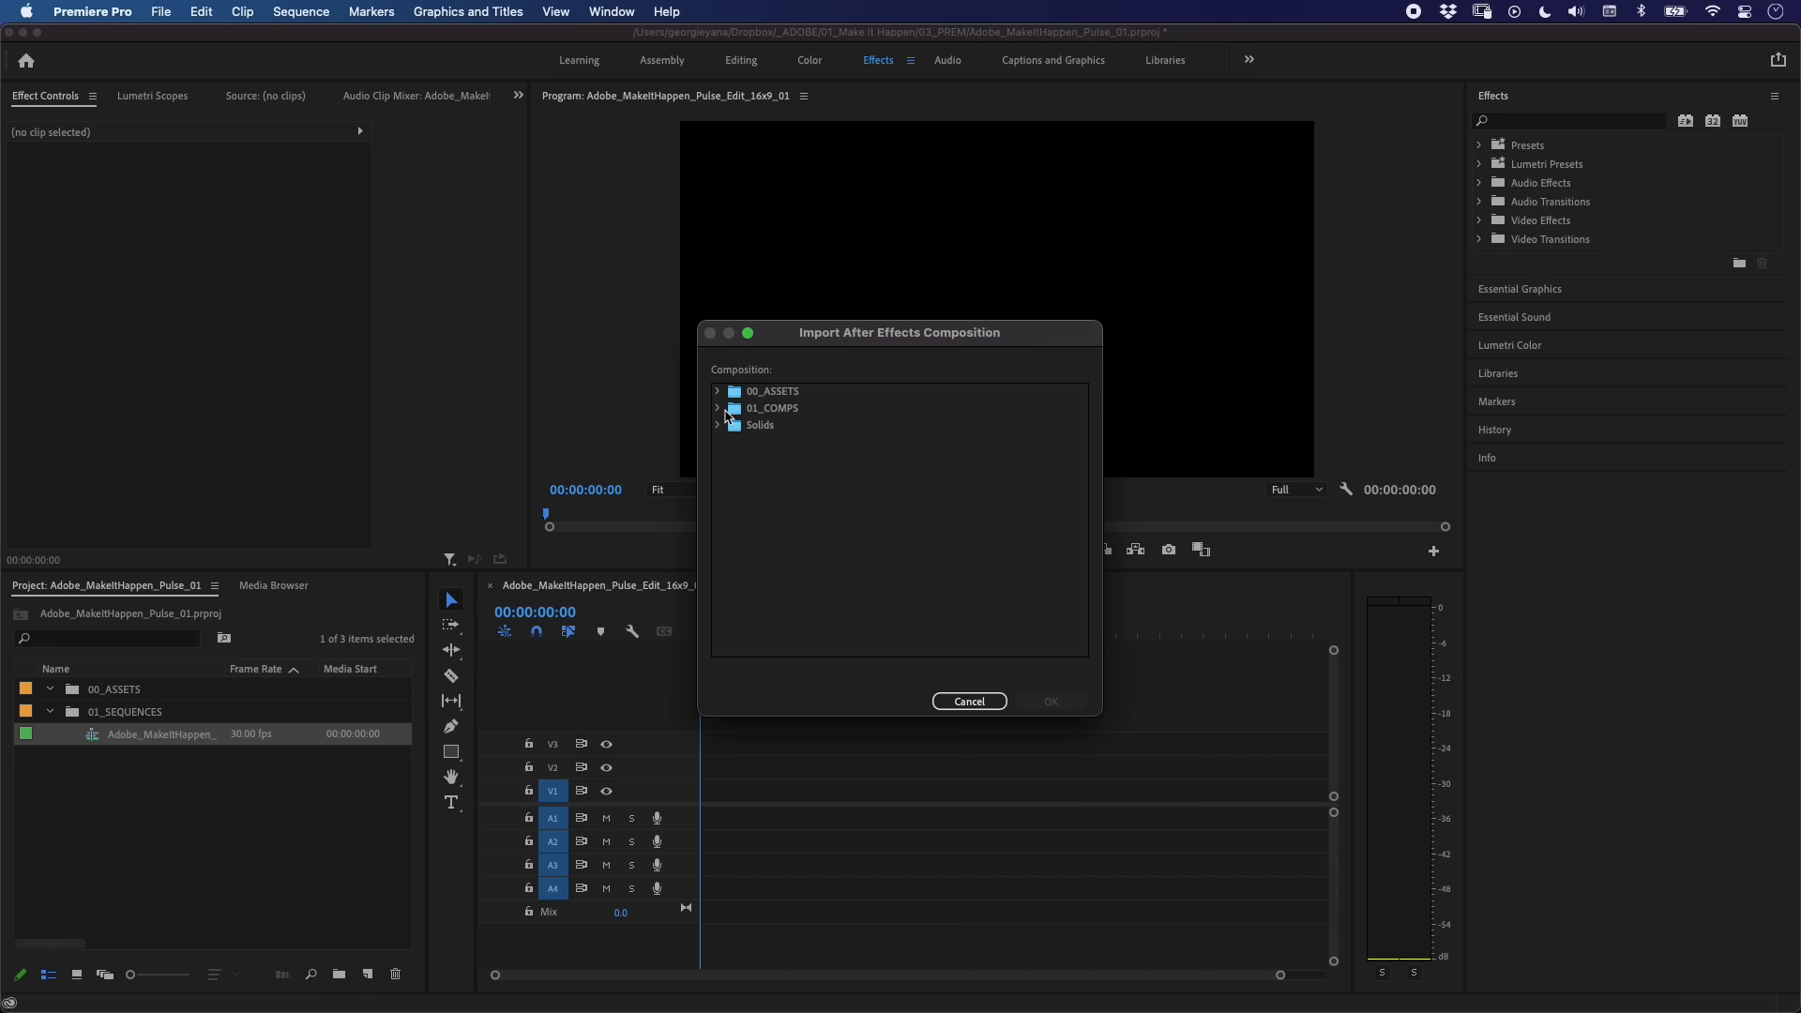
Step: Expand the comps folder and select Adobe_MakeItHappen_Pulse_16x9_01 for import
left_click(716, 408)
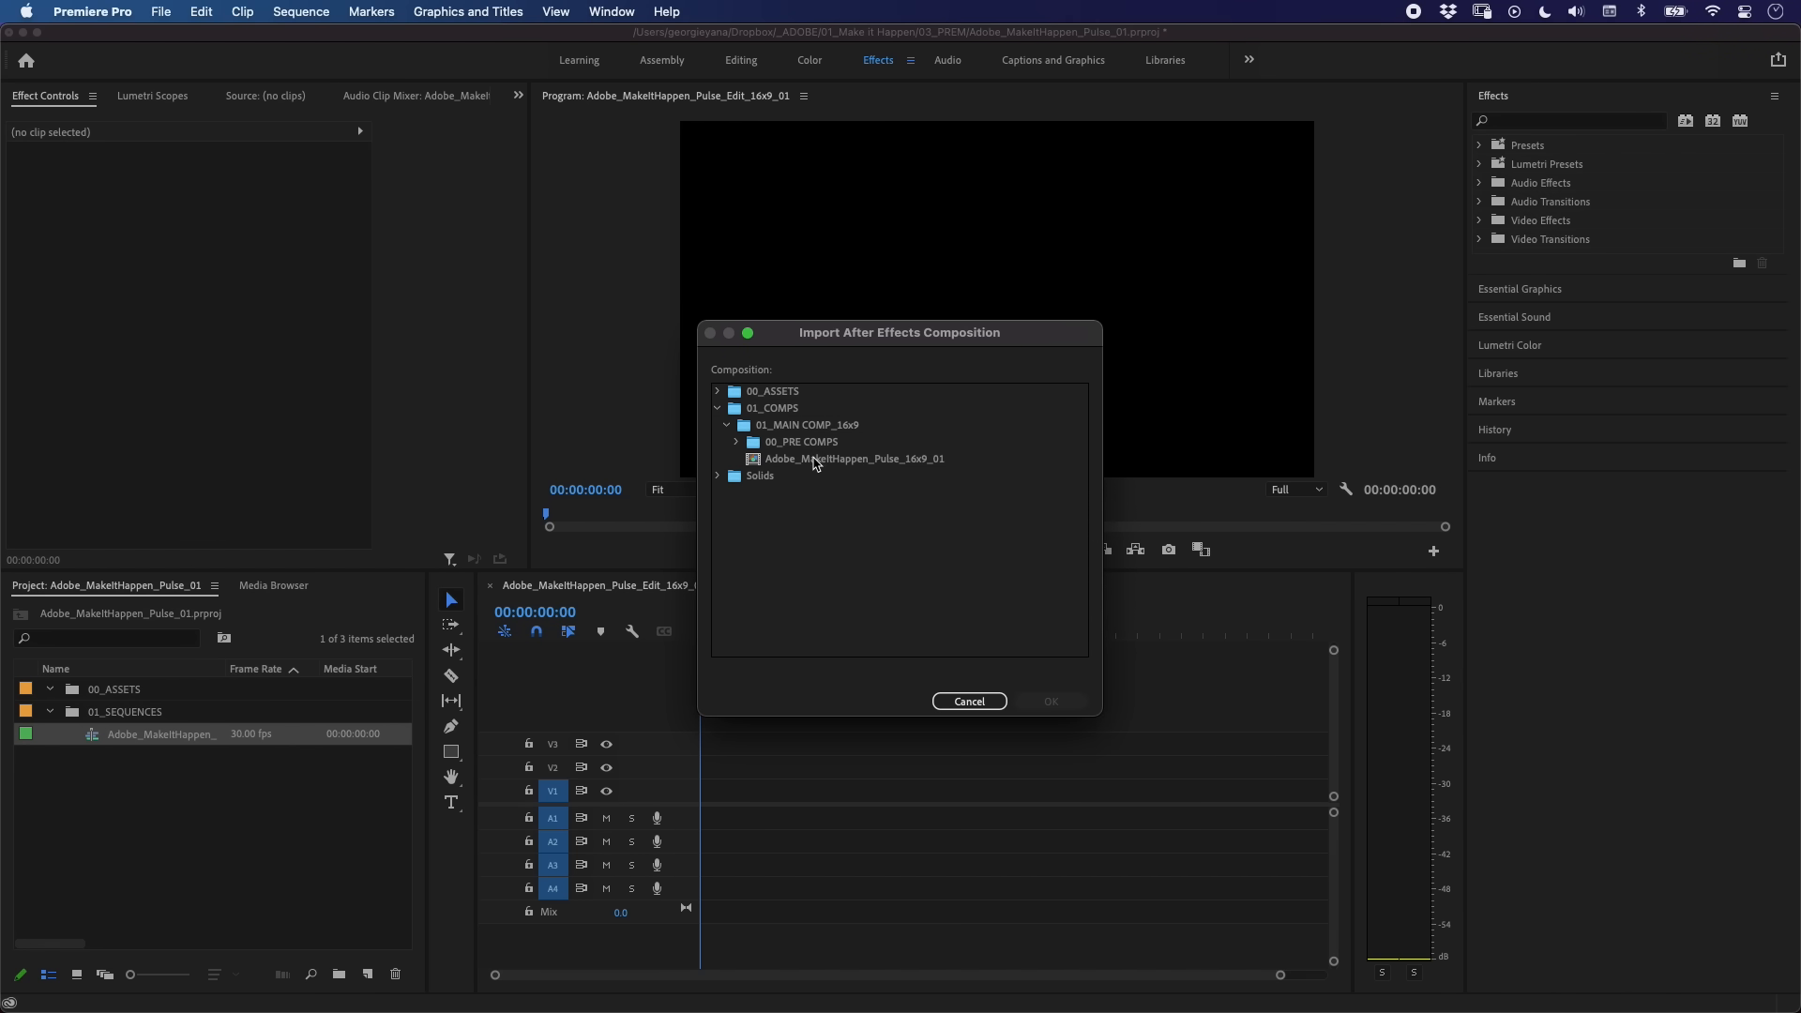
left_click(1047, 702)
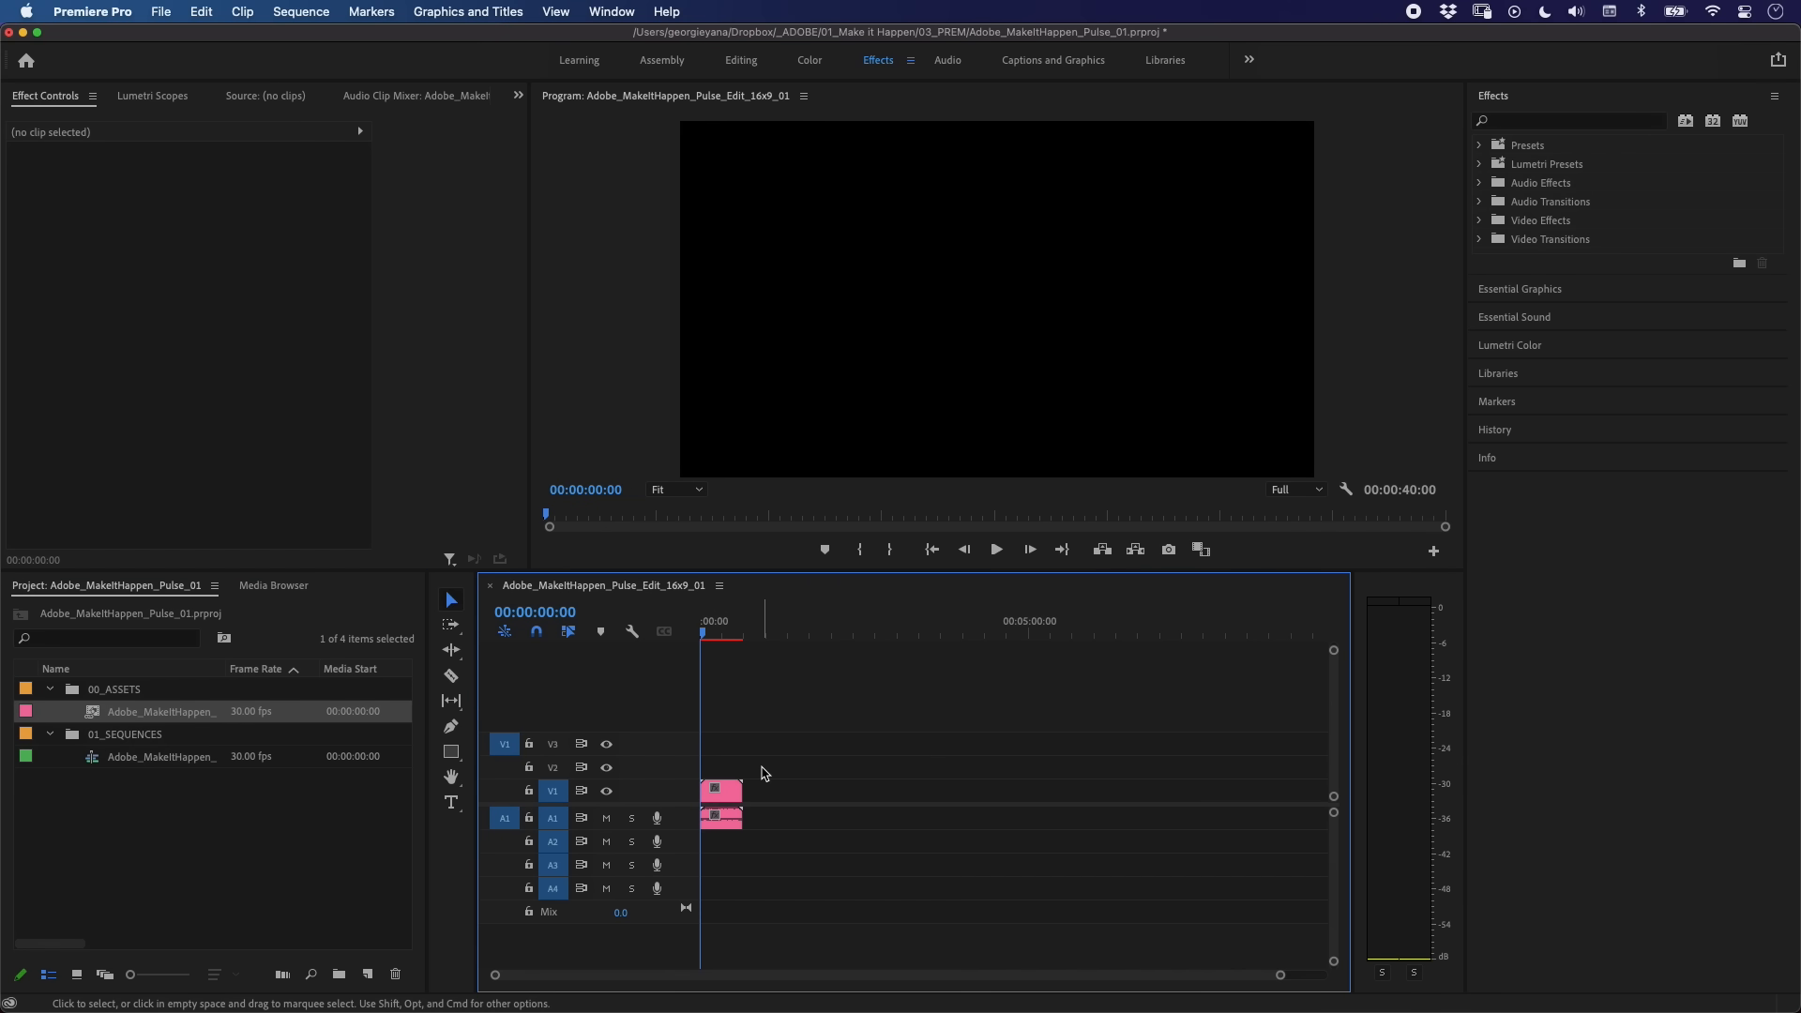
Step: Play the sequence to preview the Pulse composition's animated WELCOME text
left_click(994, 549)
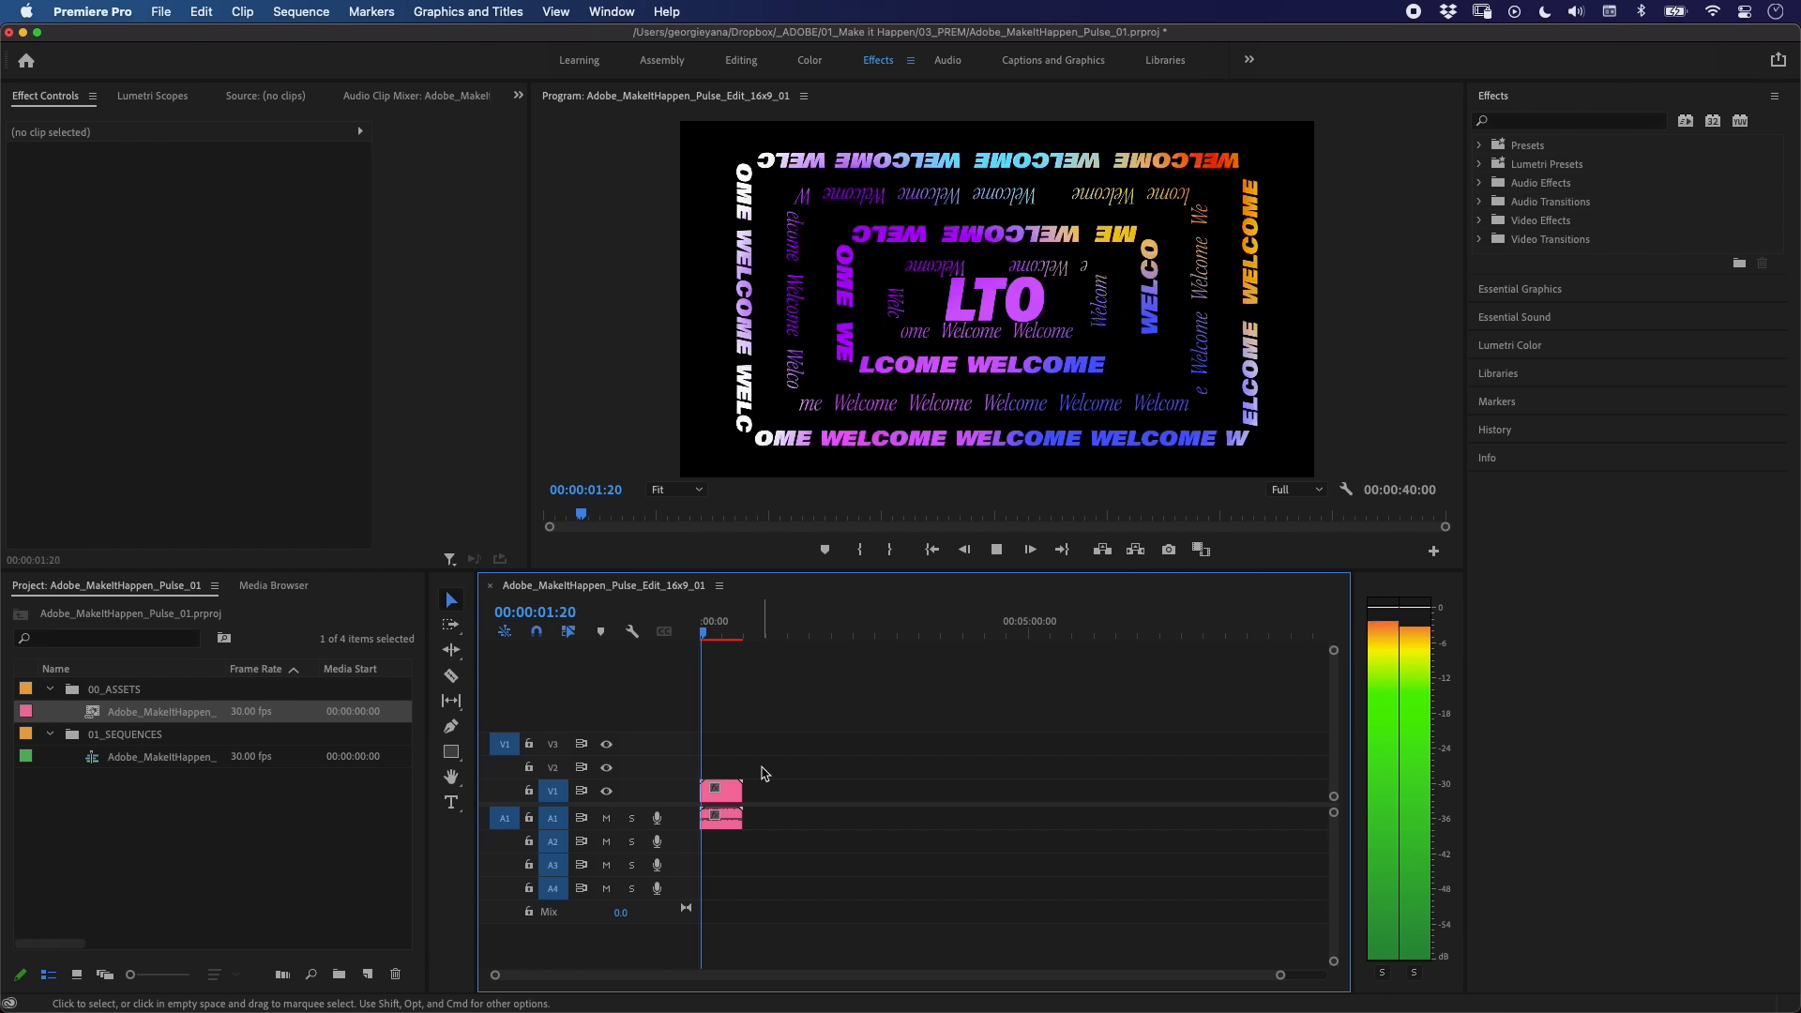